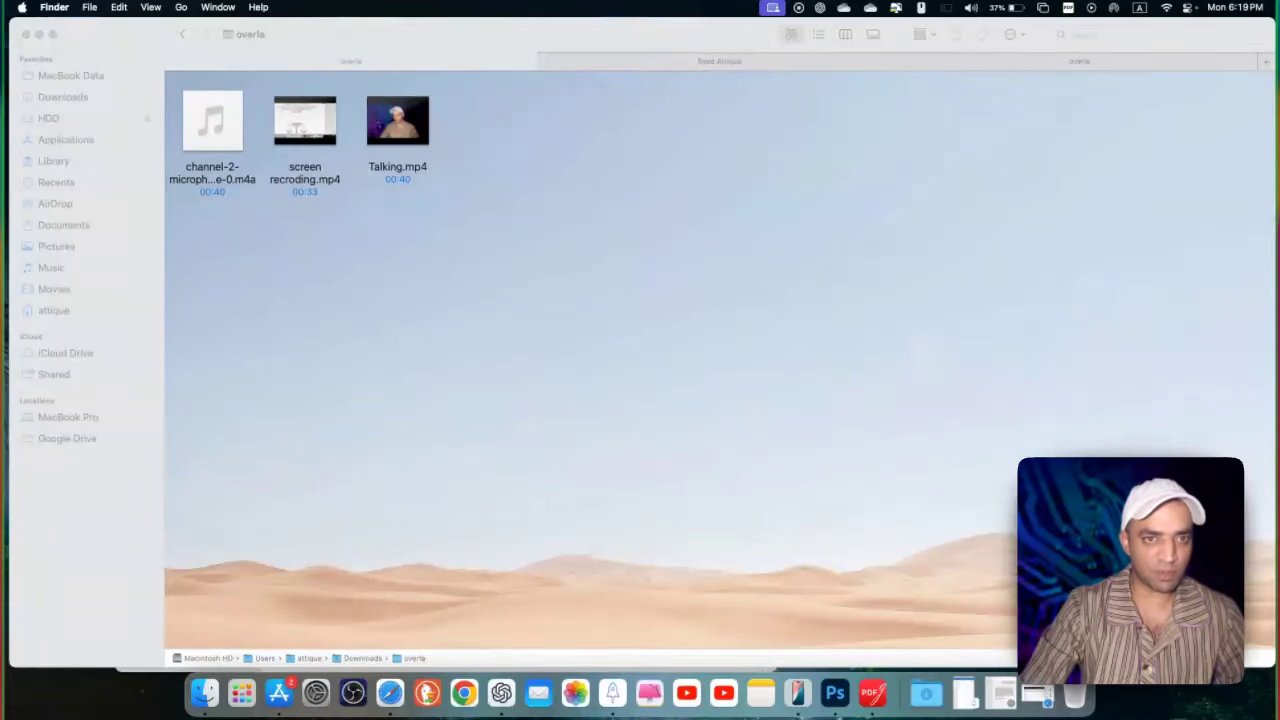
pyautogui.moveTo(528, 318)
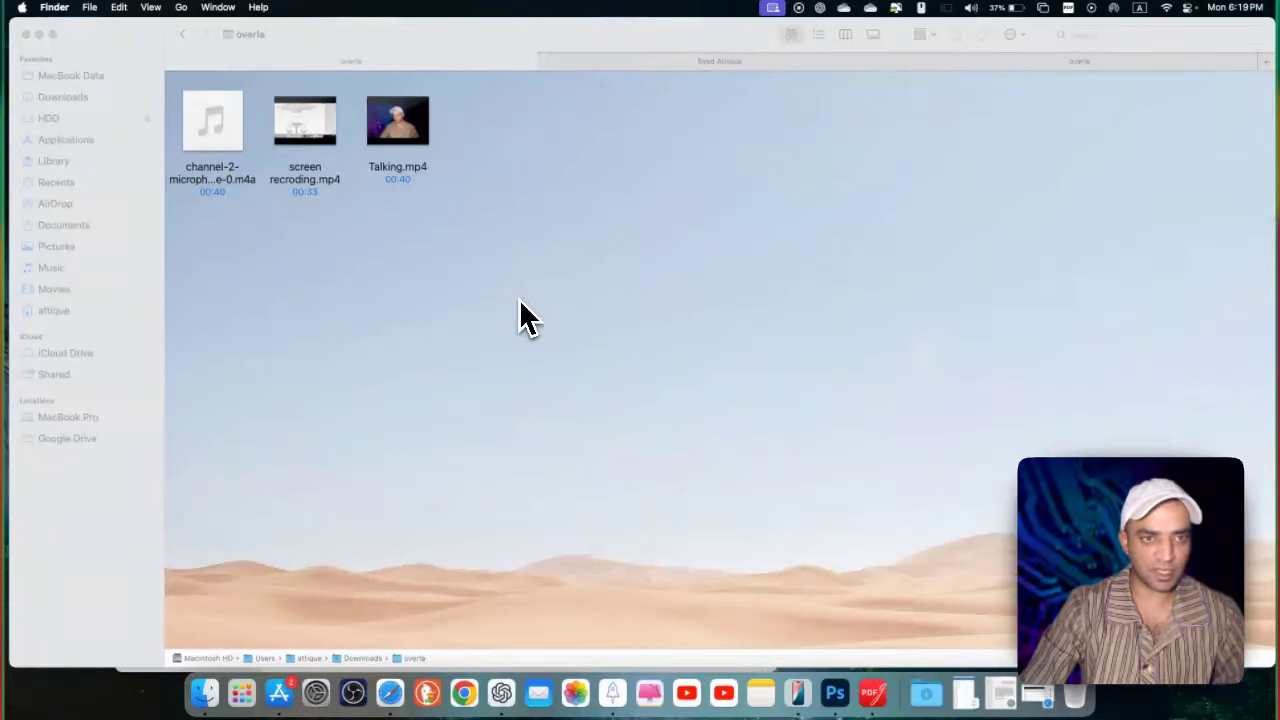
pyautogui.moveTo(370, 210)
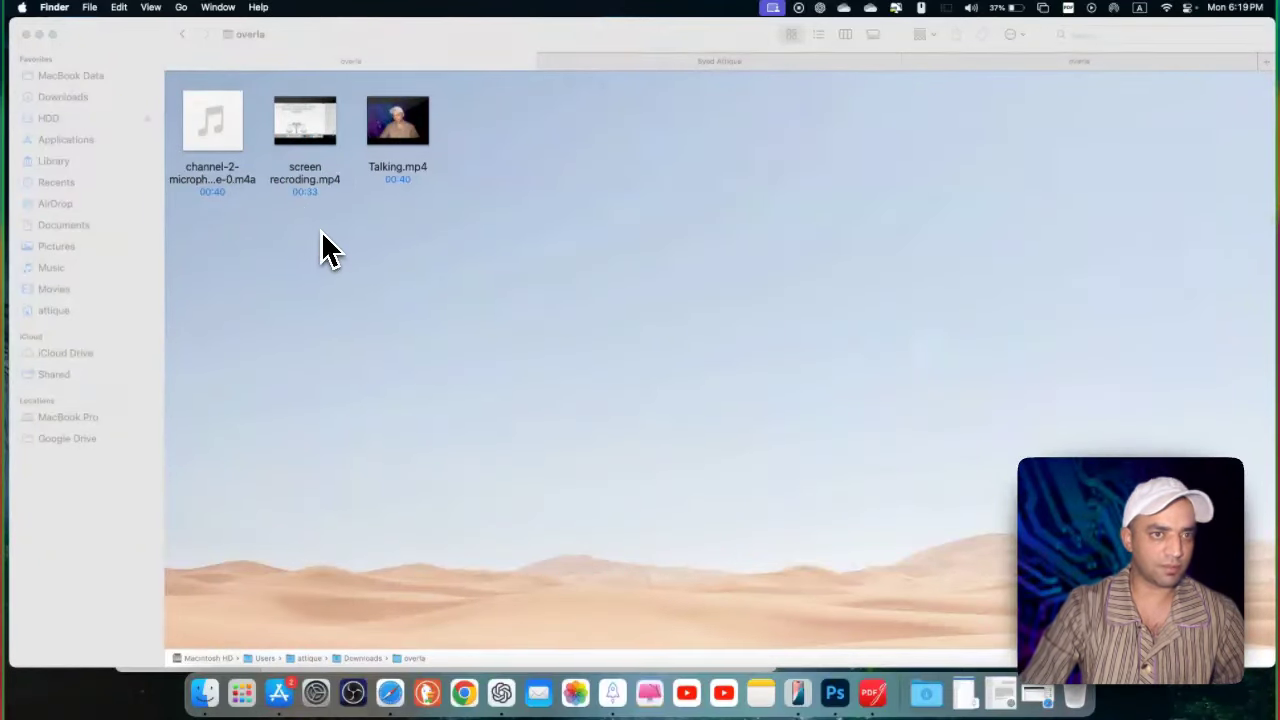
pyautogui.moveTo(790, 432)
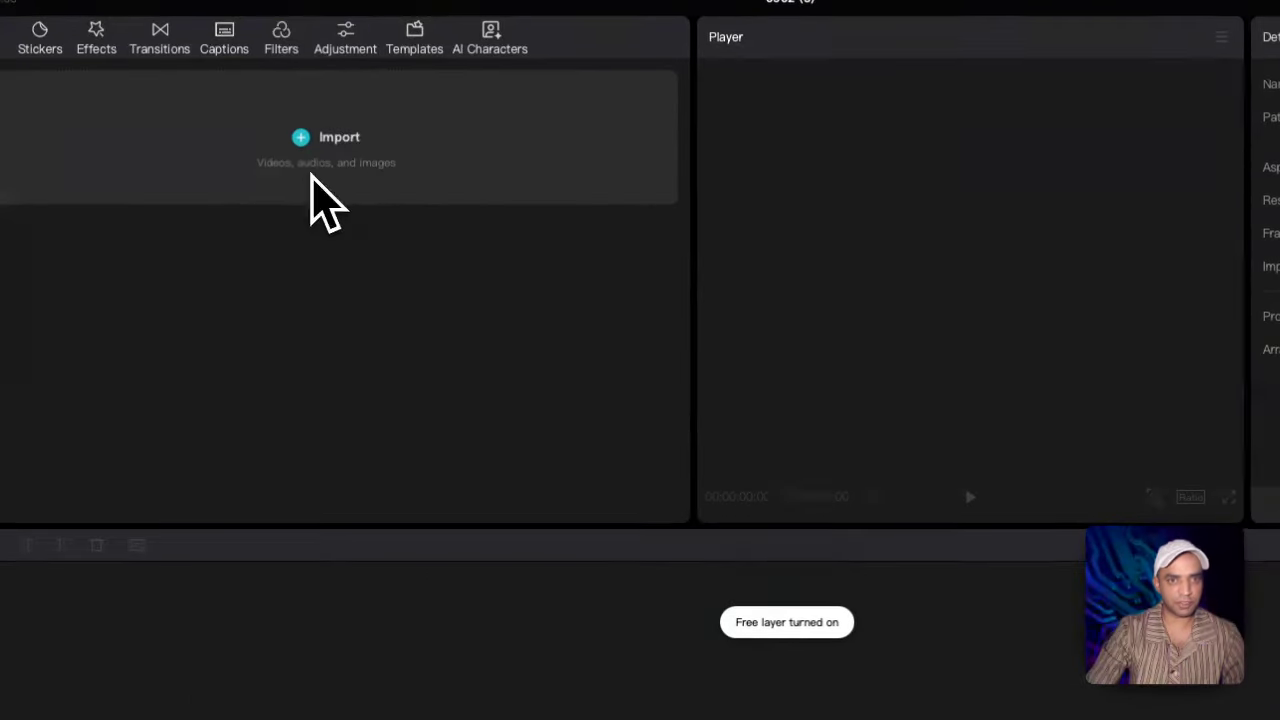
# Import the audio file, screen recording and Talking.mp4 into the project media.
pyautogui.click(339, 137)
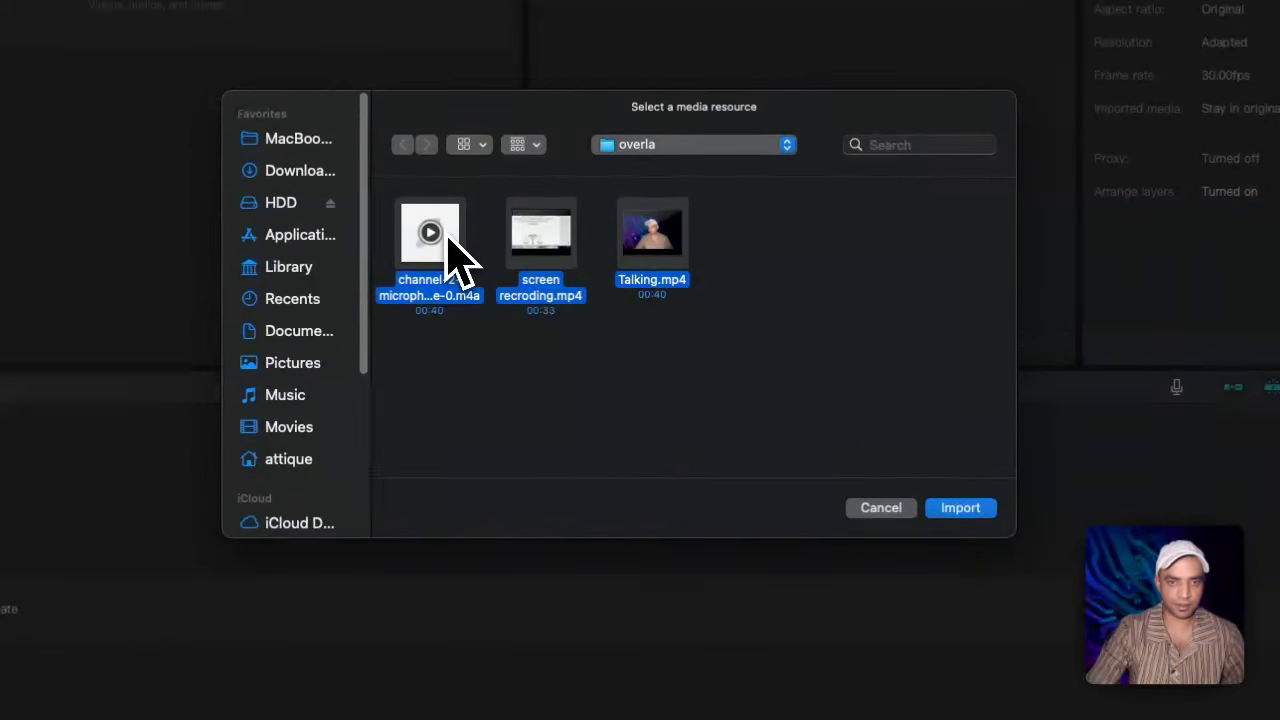
pyautogui.click(959, 507)
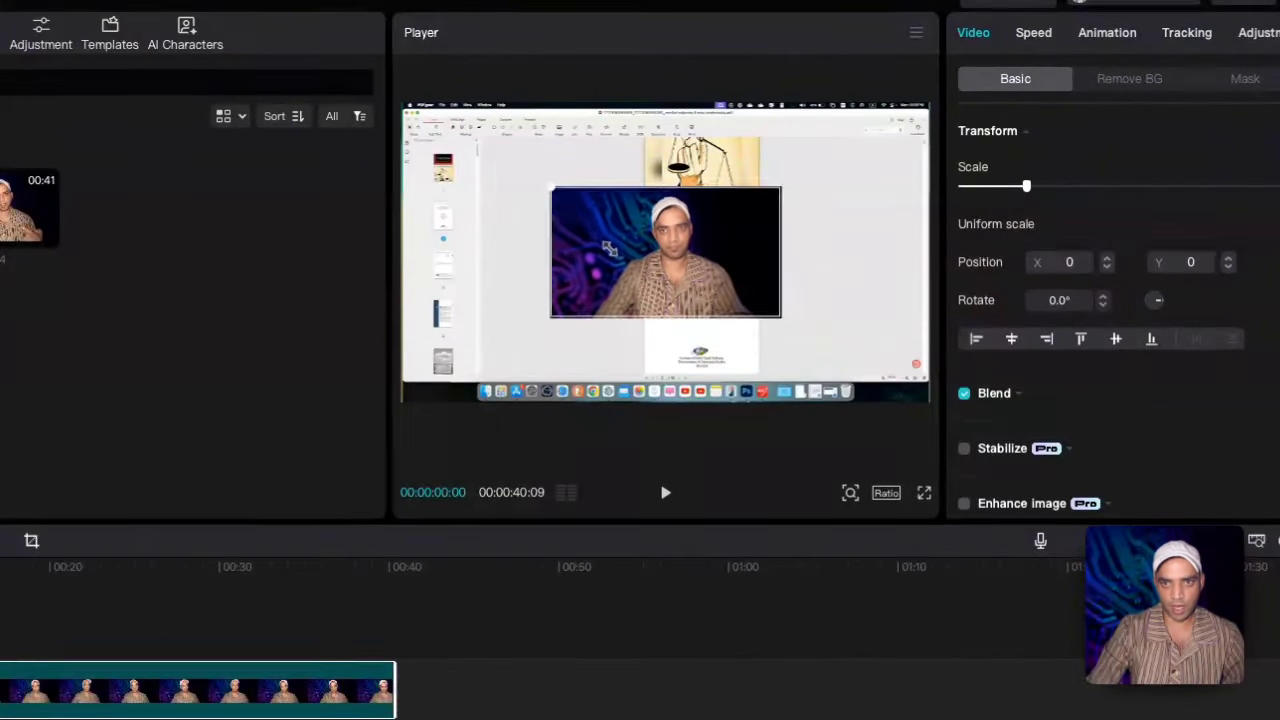
# Scale the Talking.mp4 overlay to 30% and place it bottom-right.
pyautogui.moveTo(665, 250); pyautogui.dragTo(835, 350)
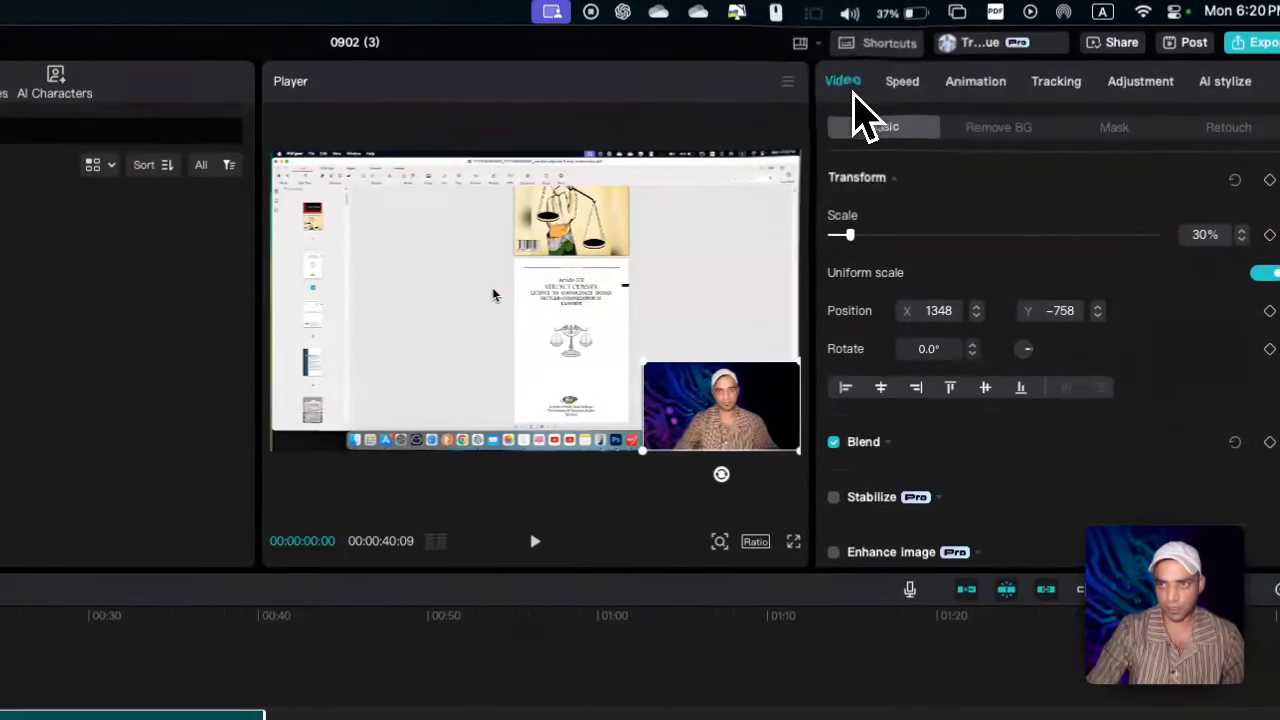
# Show the Mask options for the corner talking-head clip.
pyautogui.click(1083, 127)
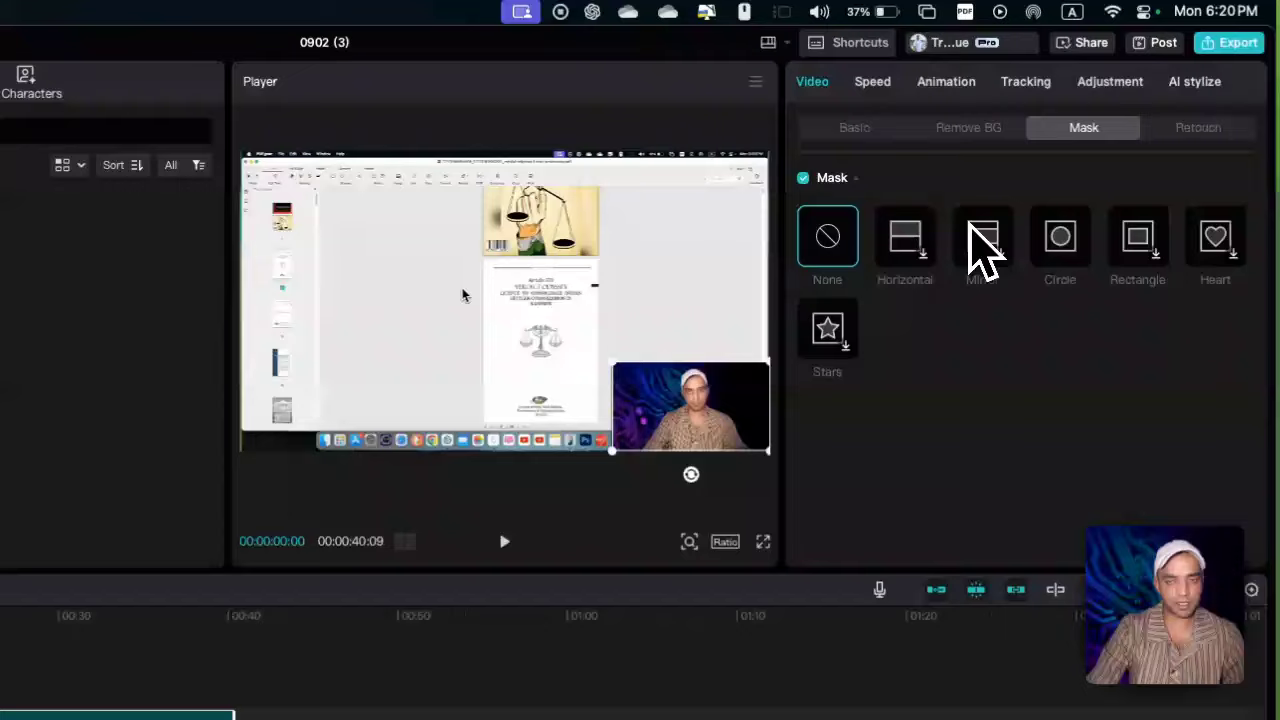
pyautogui.moveTo(1070, 260)
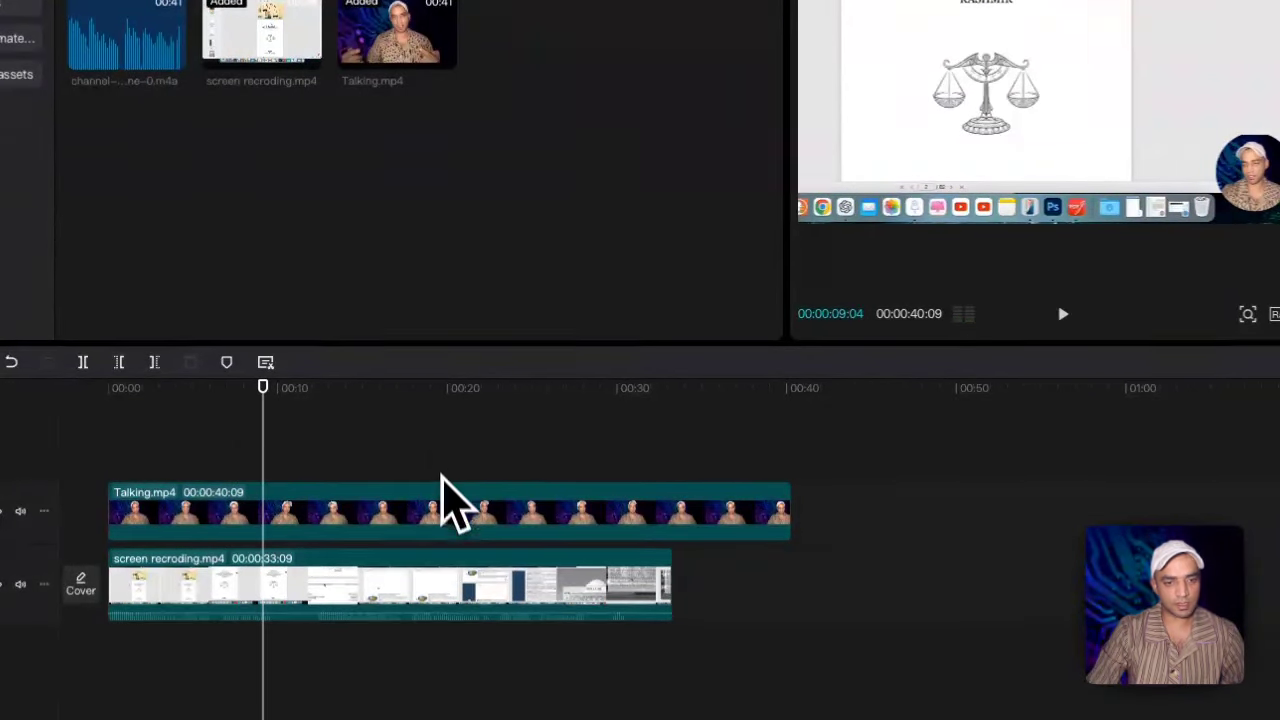
# Select the Talking.mp4 clip on the timeline for keyframing.
pyautogui.click(440, 512)
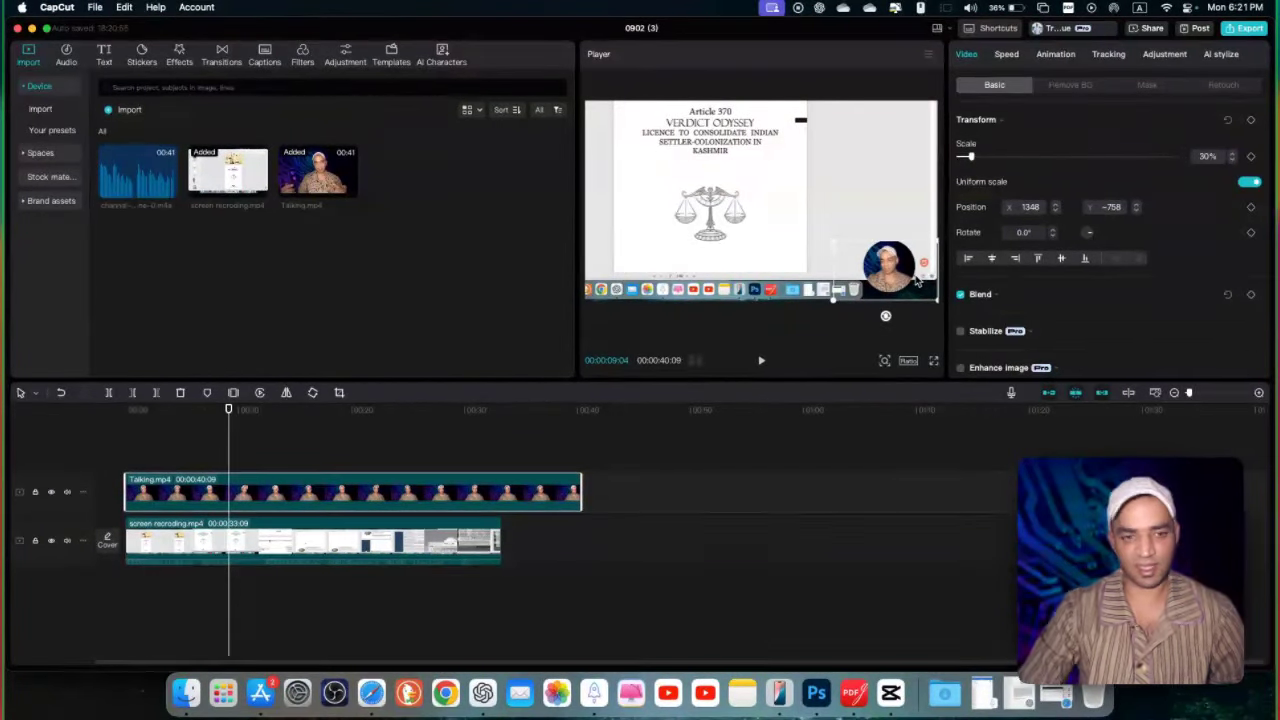
pyautogui.moveTo(765, 400)
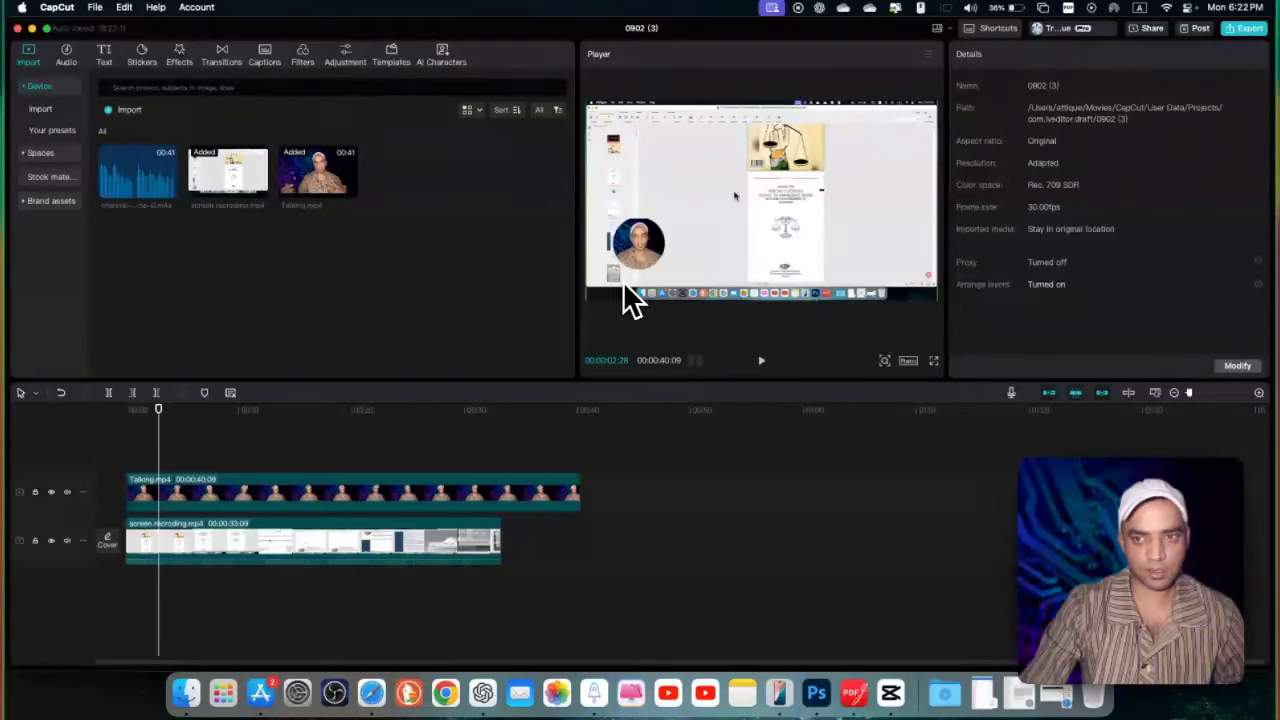
pyautogui.moveTo(940, 150)
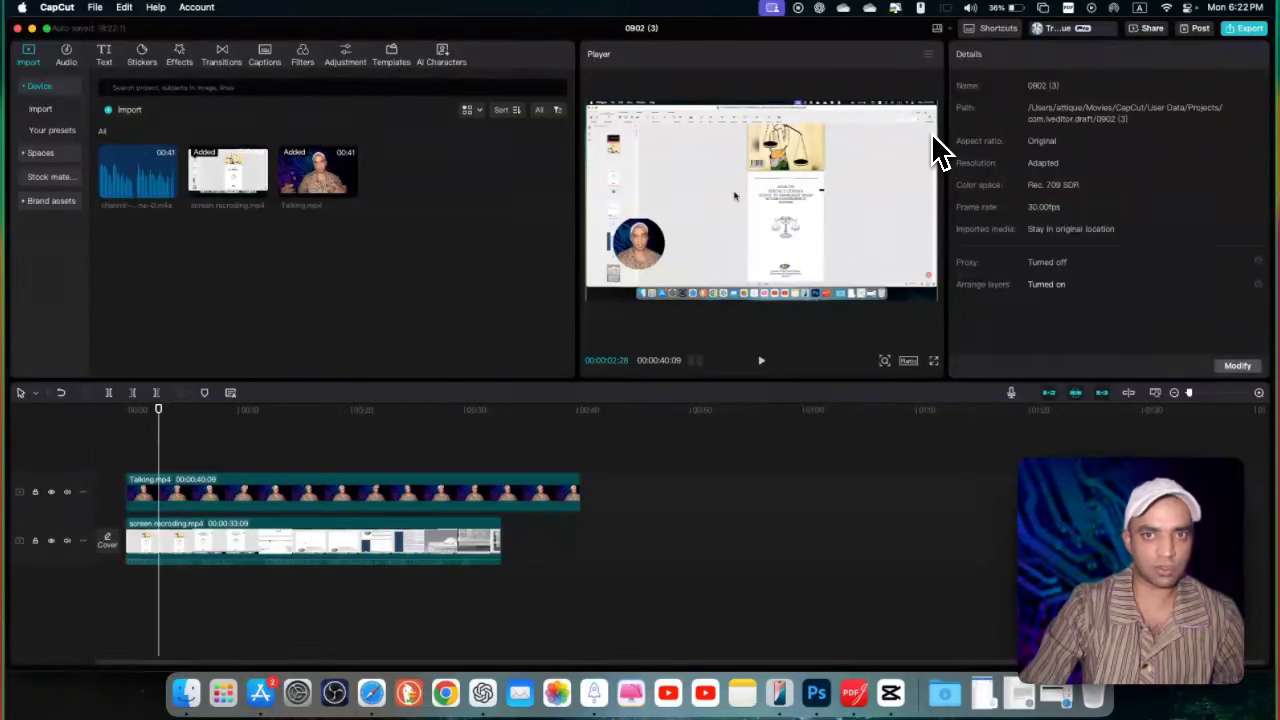
pyautogui.moveTo(583, 258)
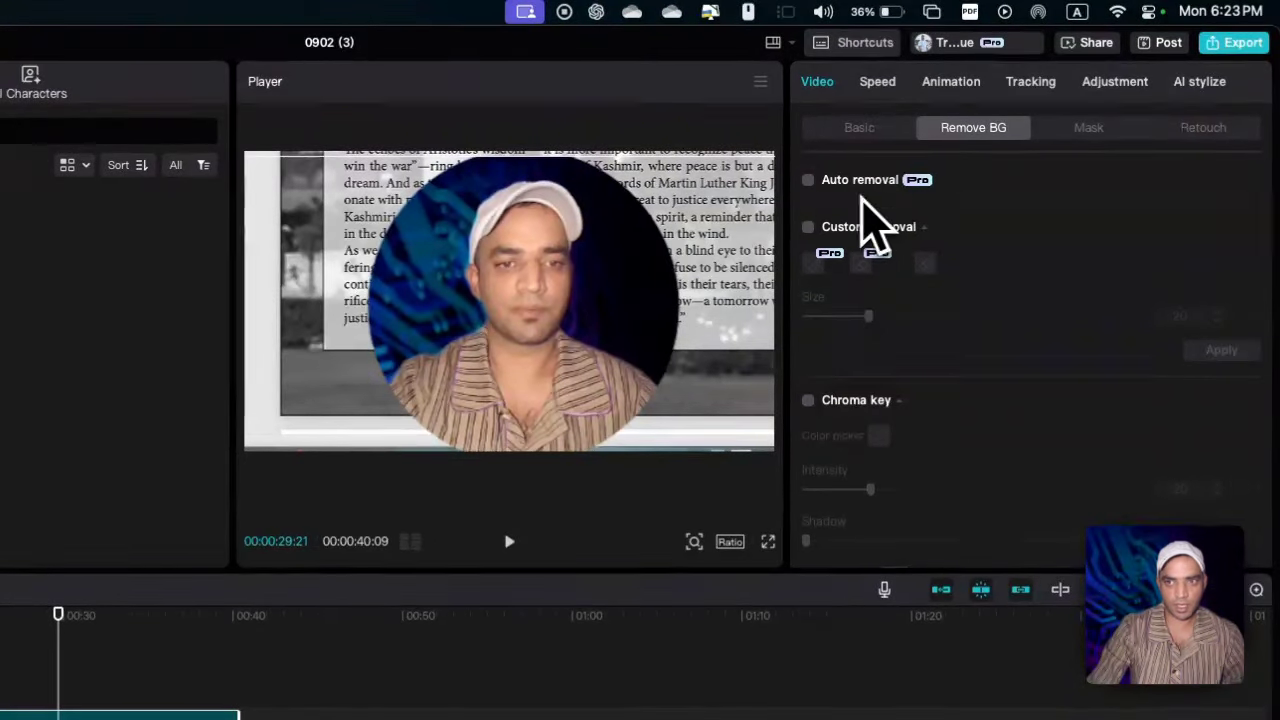
# Enable Auto removal under Remove BG for the talking-head clip.
pyautogui.click(808, 179)
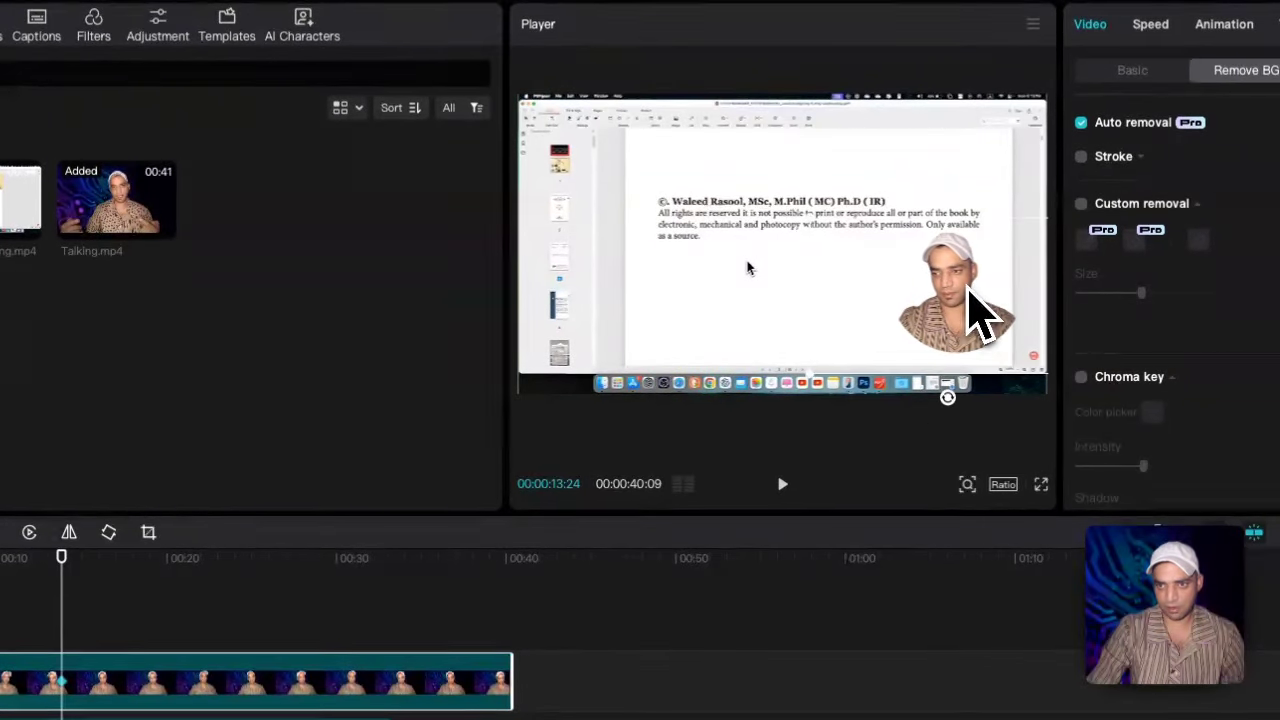
# Play back the composition to preview the keyframed cut-out overlay.
pyautogui.click(783, 484)
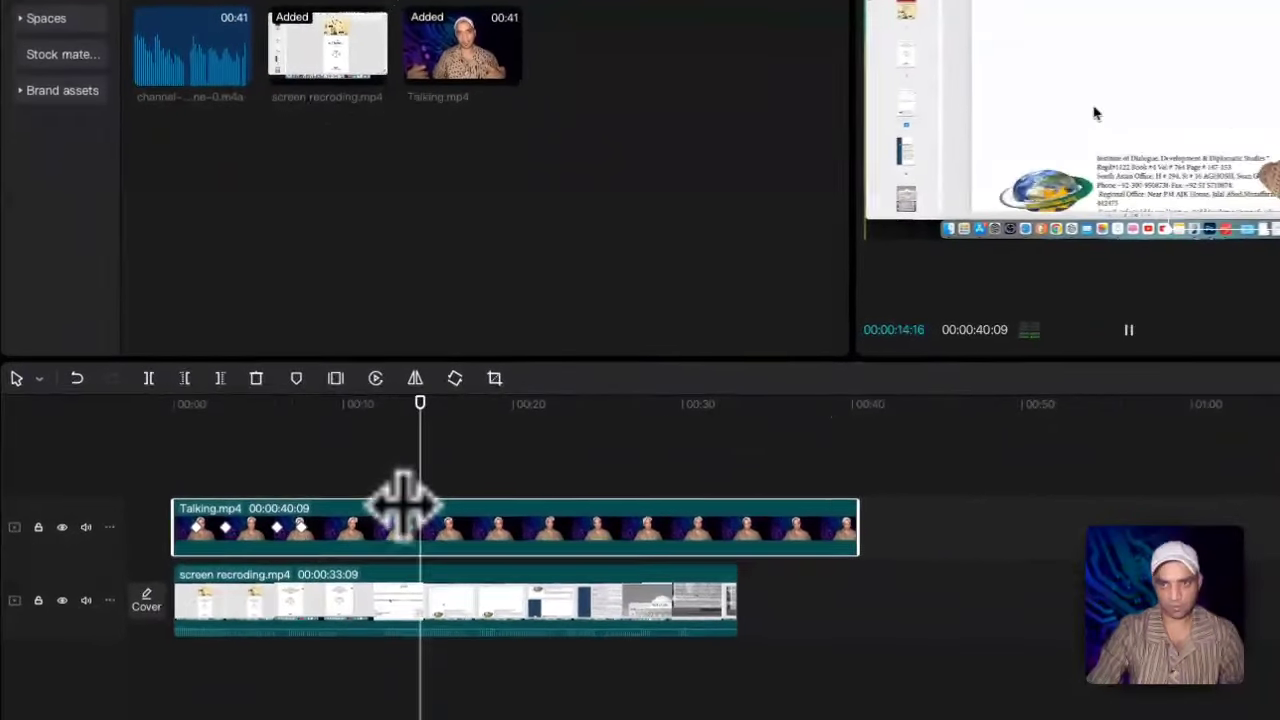